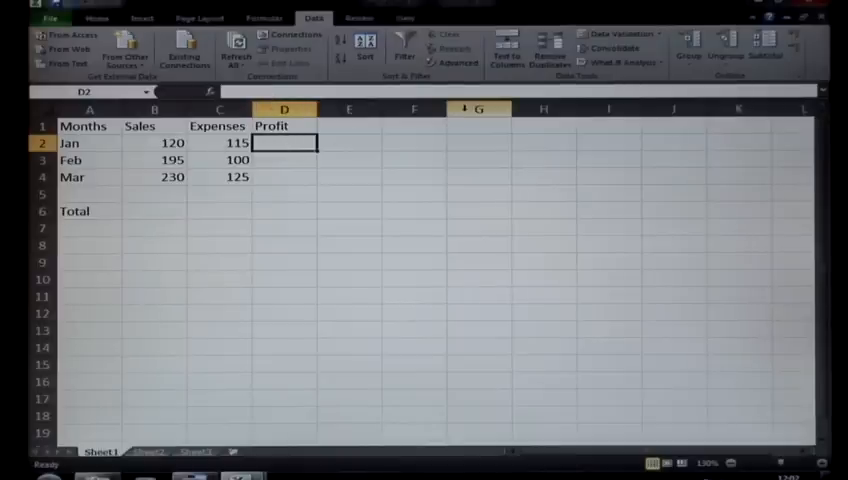
Start Jan's Profit formula in D2 as =B2-C2, referencing Sales minus Expenses.
type("=")
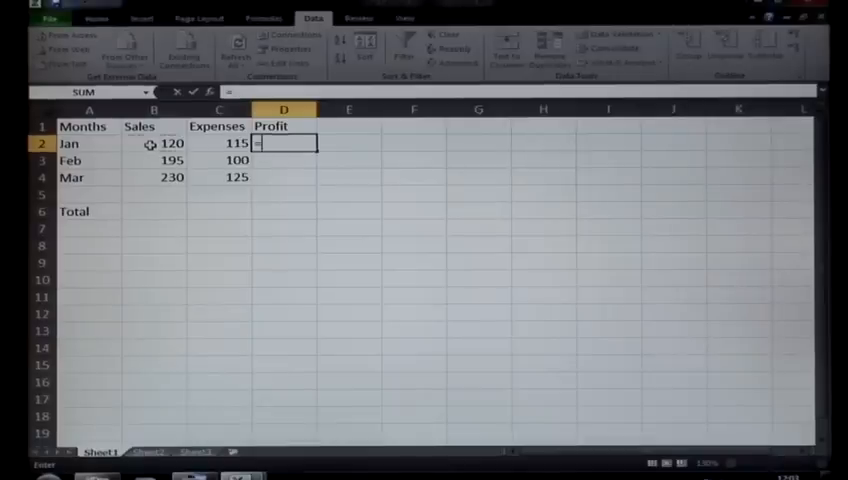
left_click(153, 143)
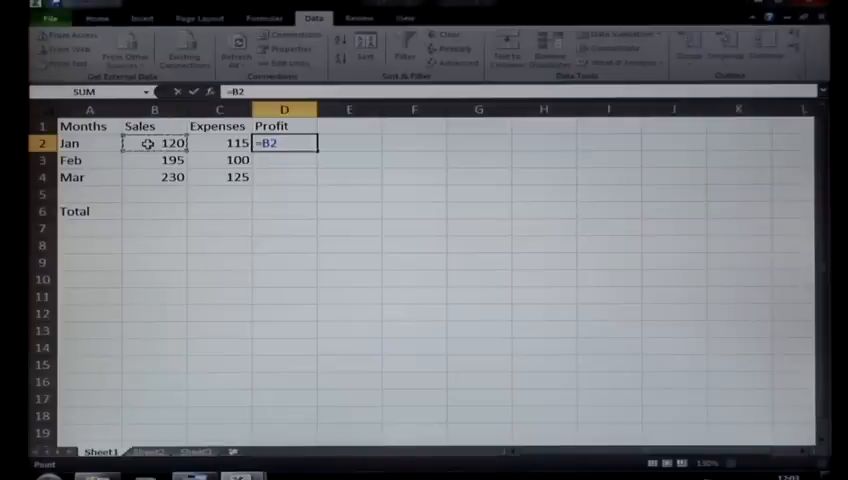
type("-")
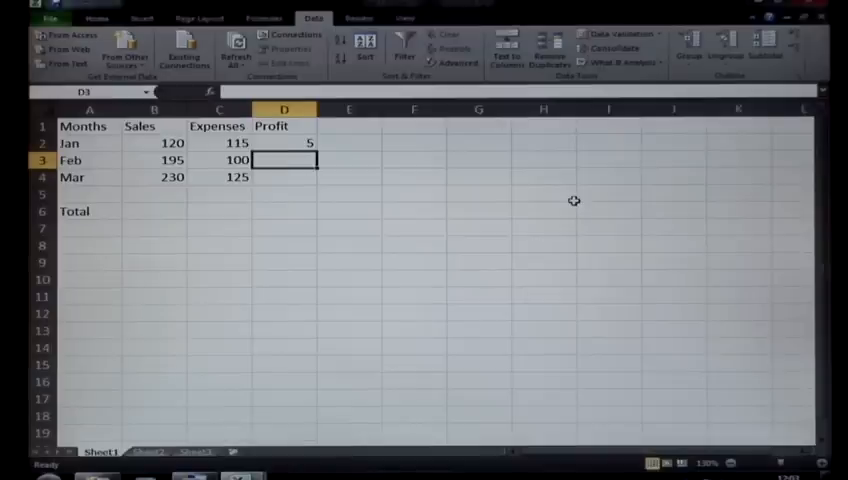
Build the Feb and Mar Profit formulas =B3-C3 and =B4-C4, giving 95 and 105.
type("=")
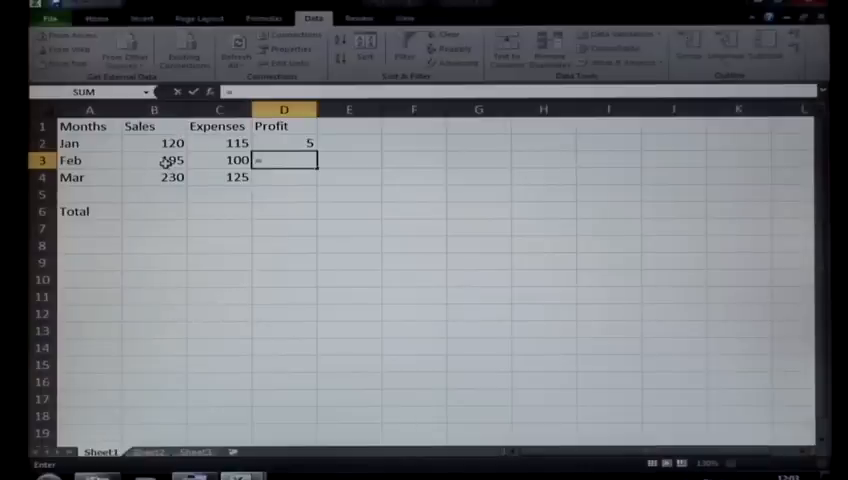
left_click(153, 160)
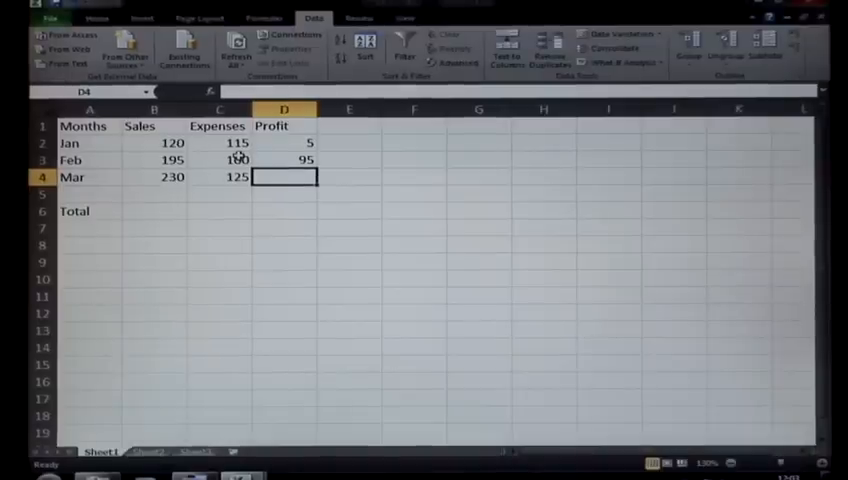
type("=B4")
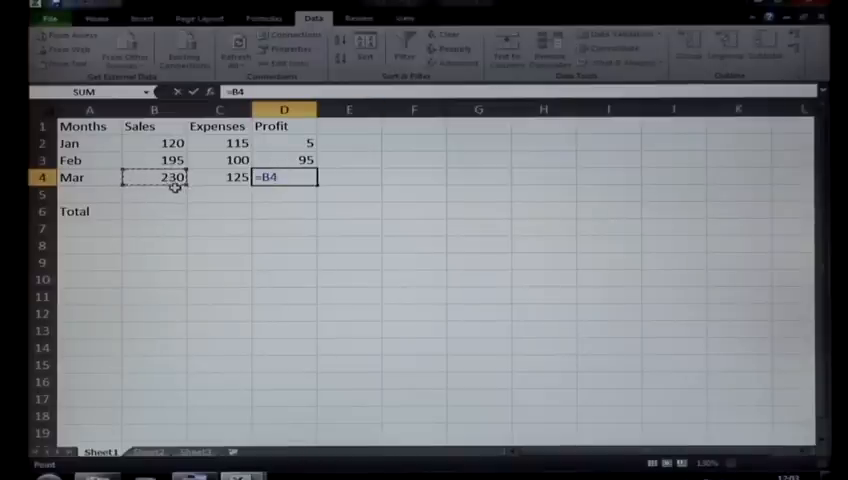
type("-")
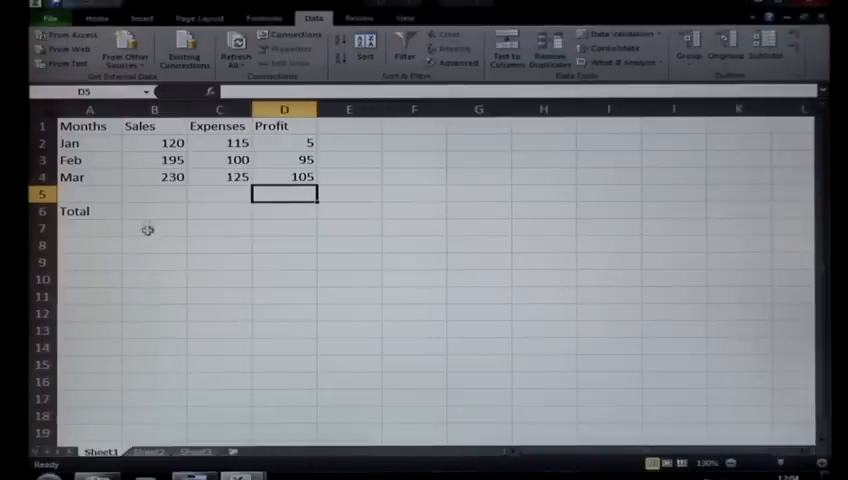
Enter =B2+B3+B4 in B6 so the Sales Total shows 545.
left_click(154, 211)
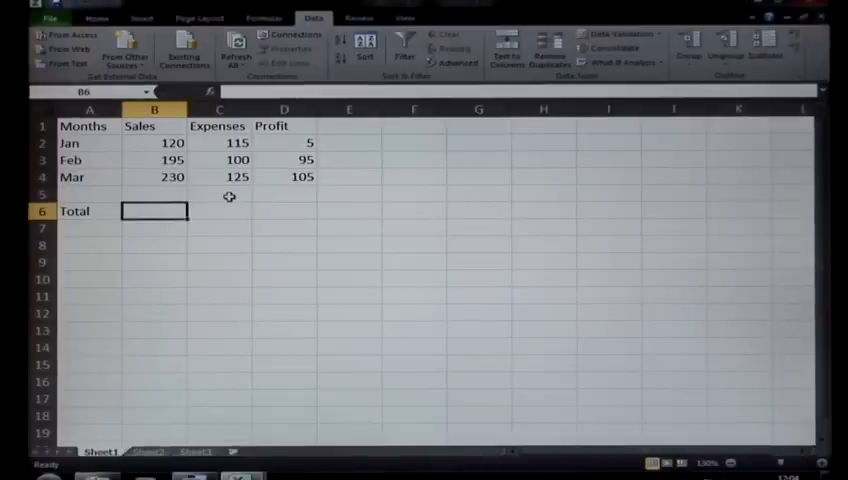
type("=B2")
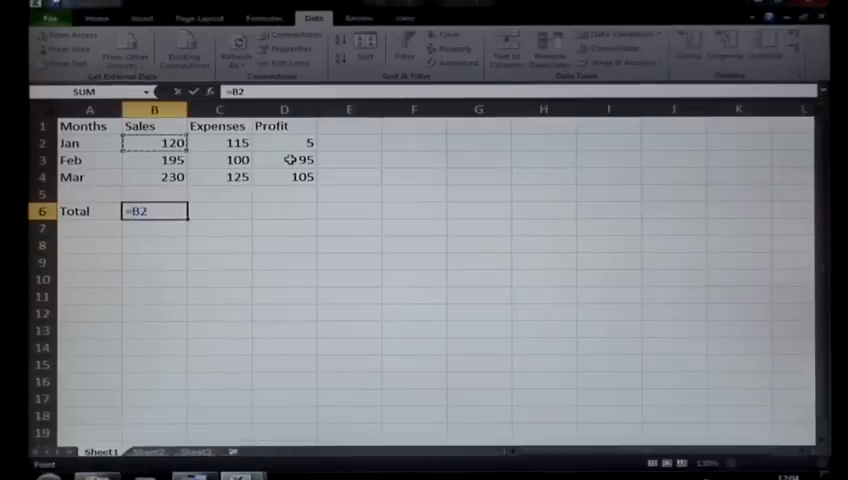
type("+")
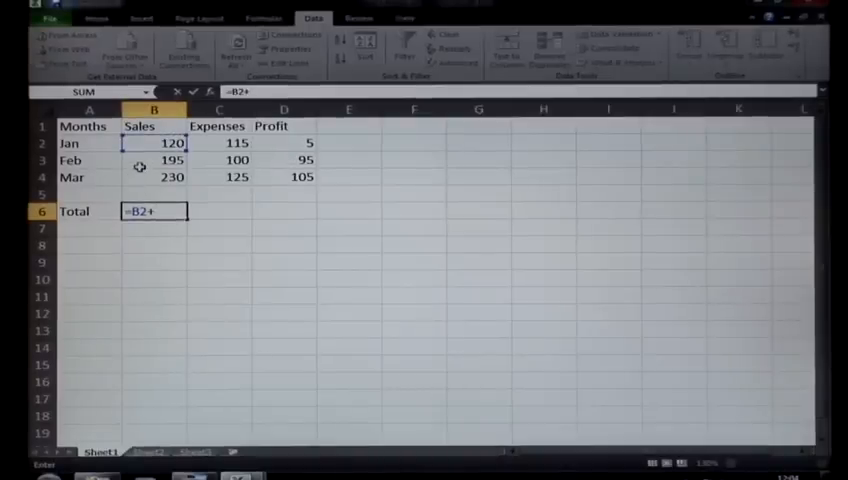
left_click(152, 160)
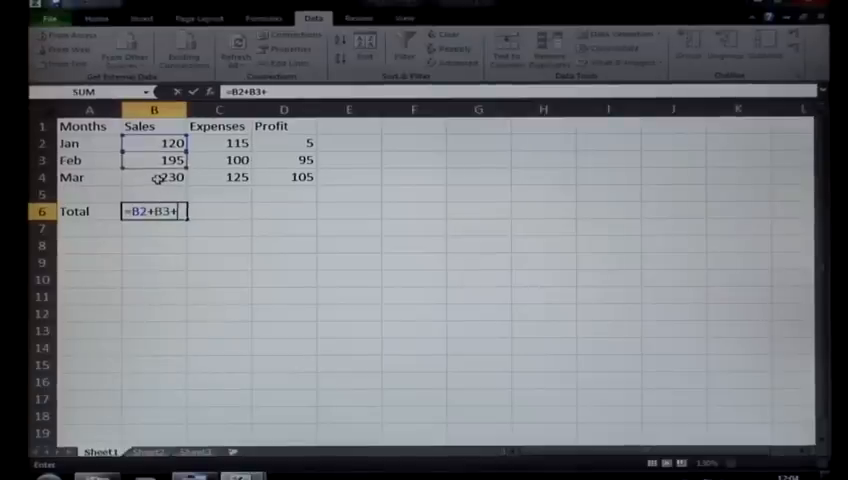
left_click(155, 177)
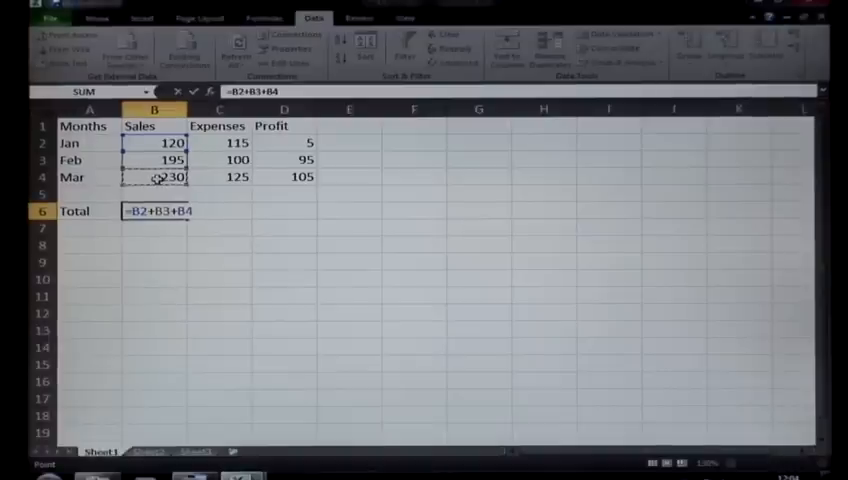
key("enter")
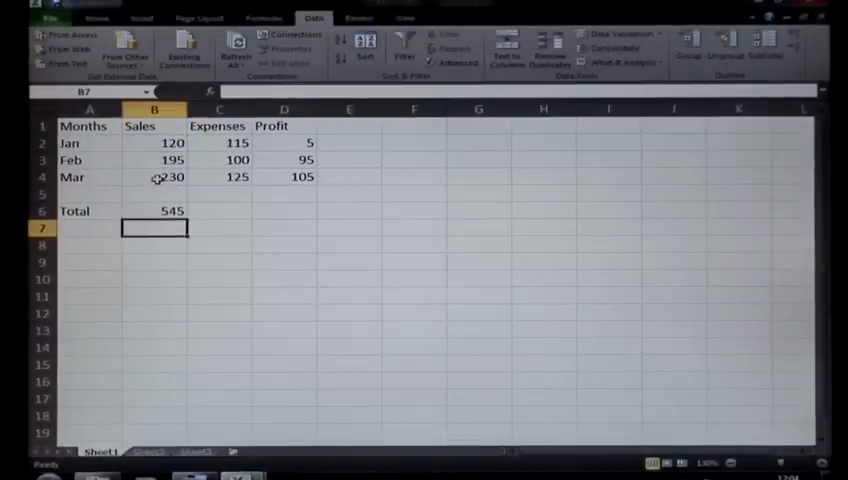
Enter =B6/3 in B8 to show the 181.667 Sales average.
key("Down")
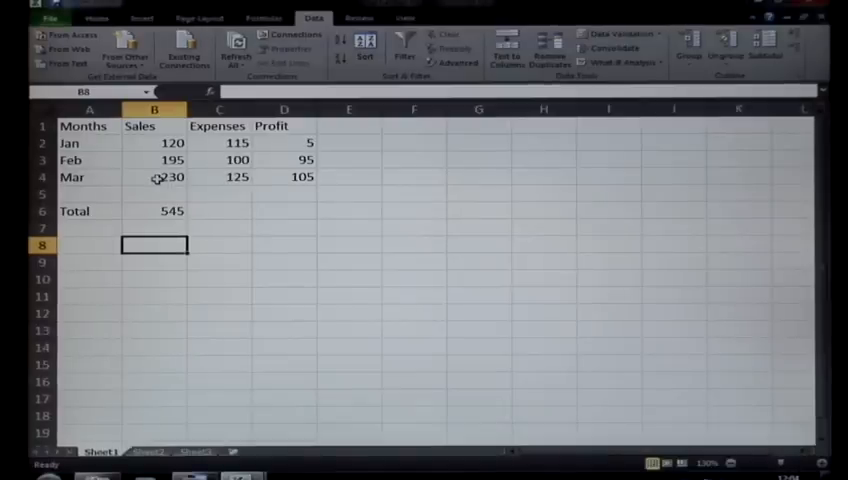
type("=B6")
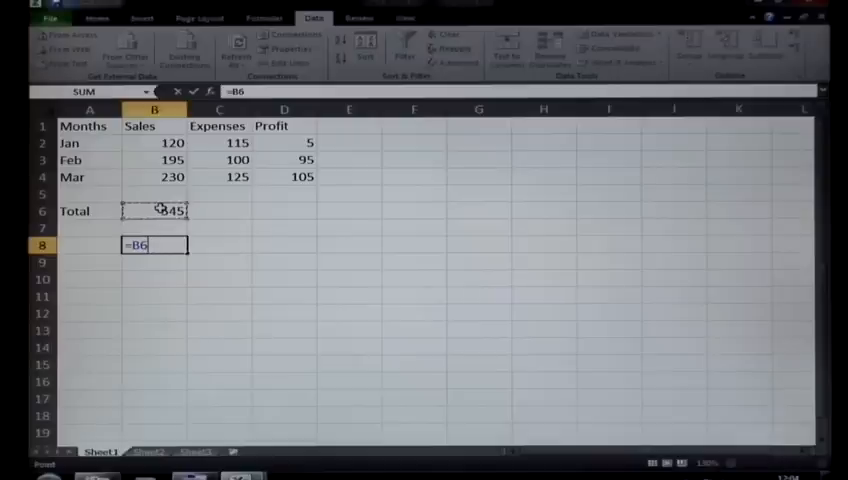
type("/")
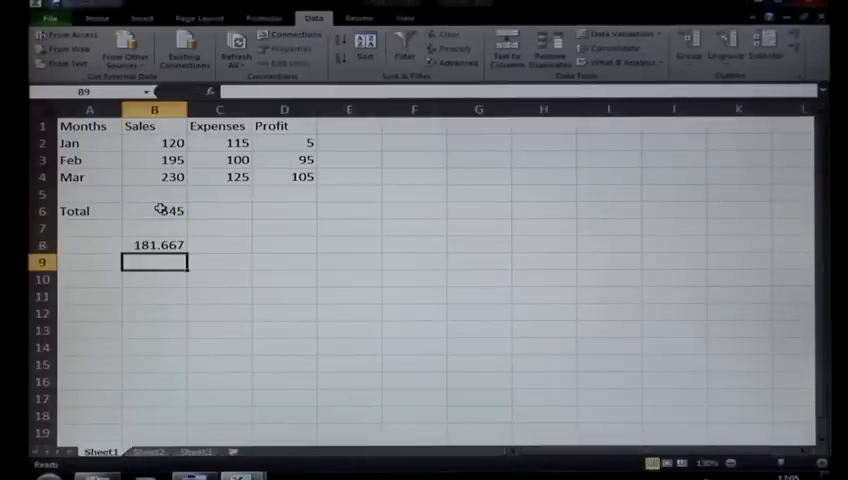
left_click(155, 245)
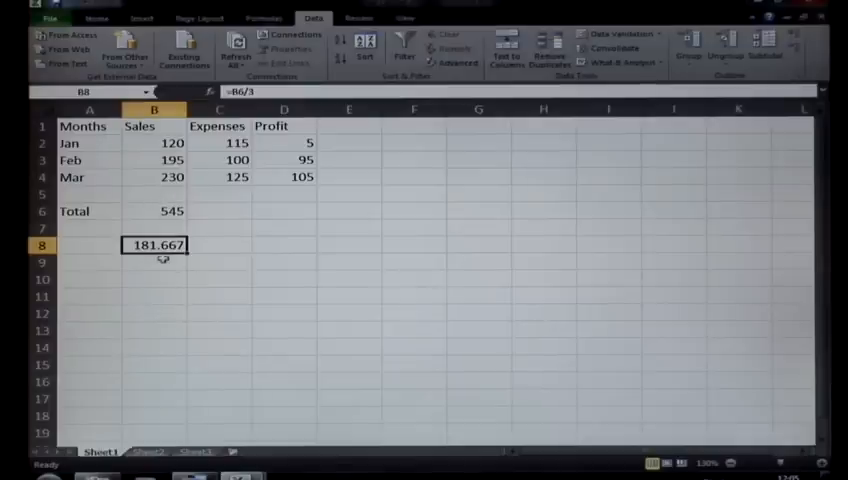
mouse_move(434, 195)
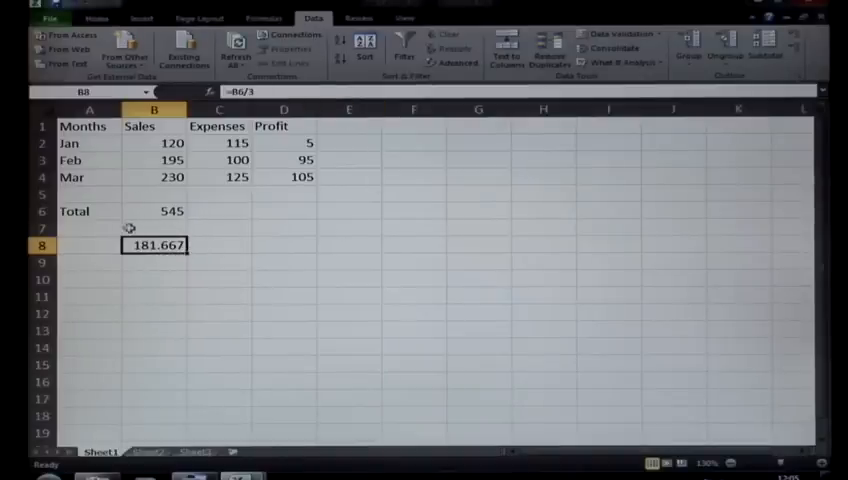
mouse_move(205, 231)
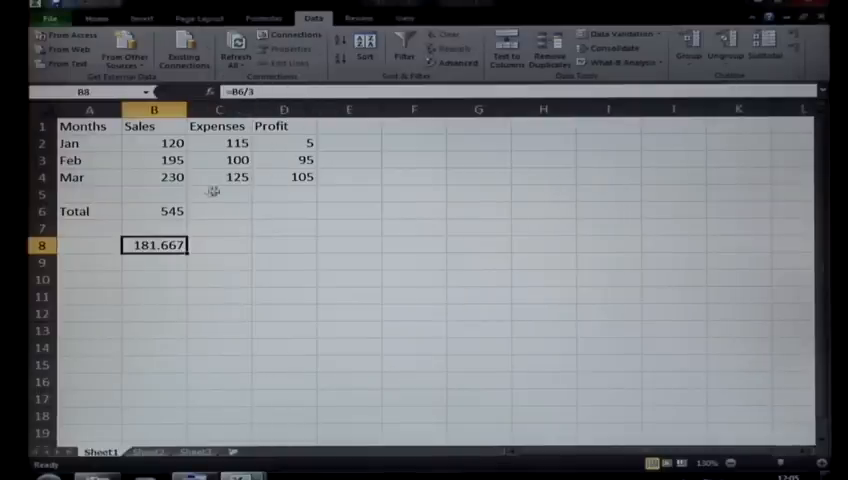
left_click(155, 211)
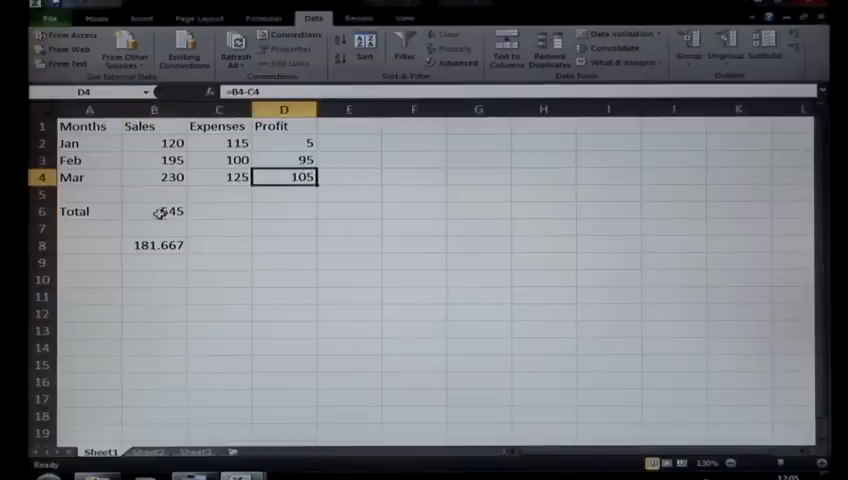
left_click(283, 143)
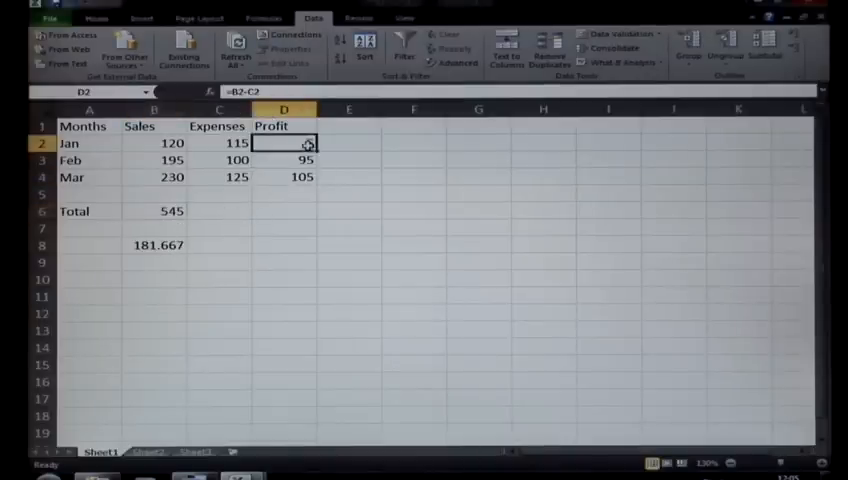